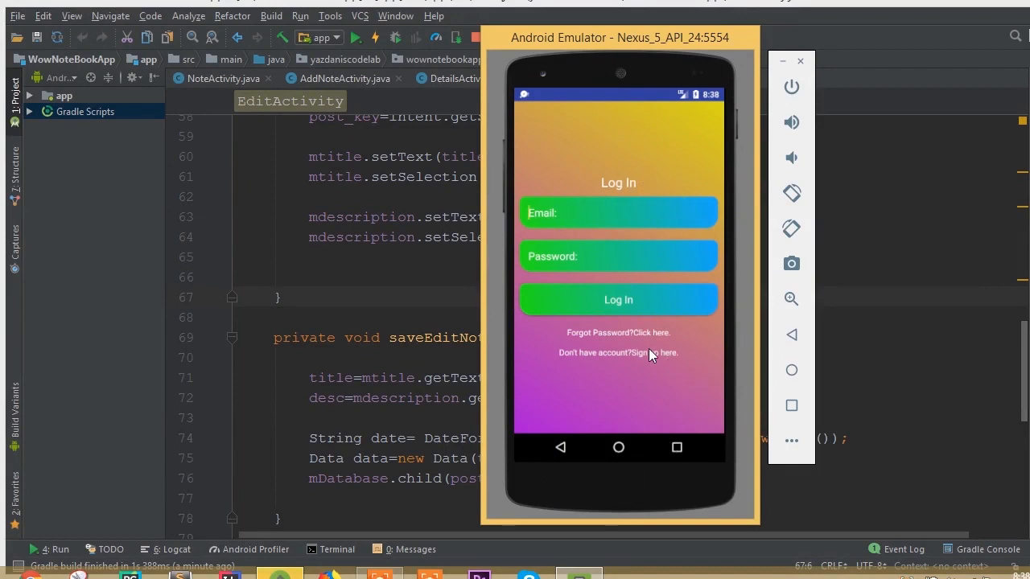
mouse_move(658, 357)
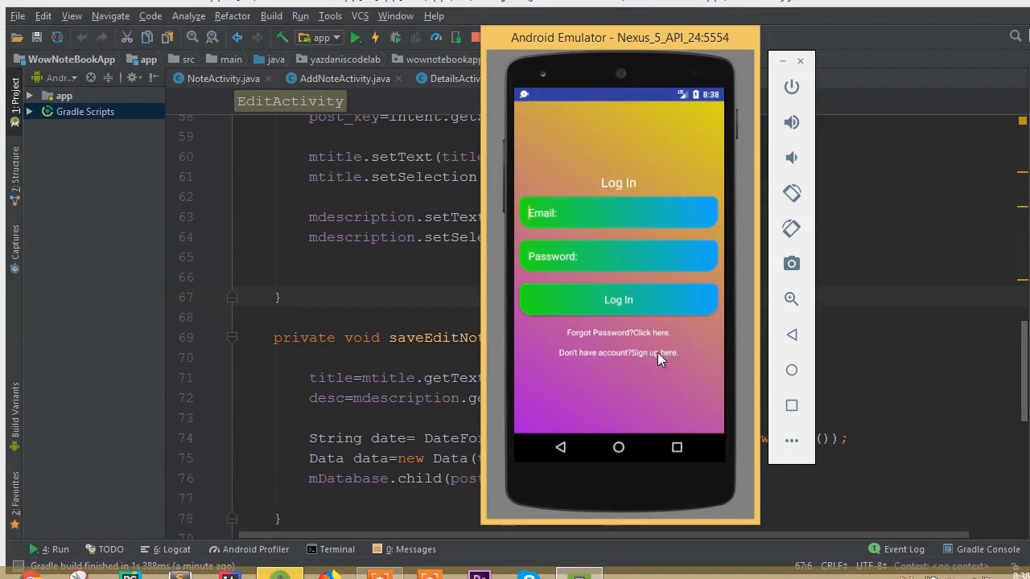
Visit the Sign Up page, return to Log In, then go to Reset Password.
click(658, 353)
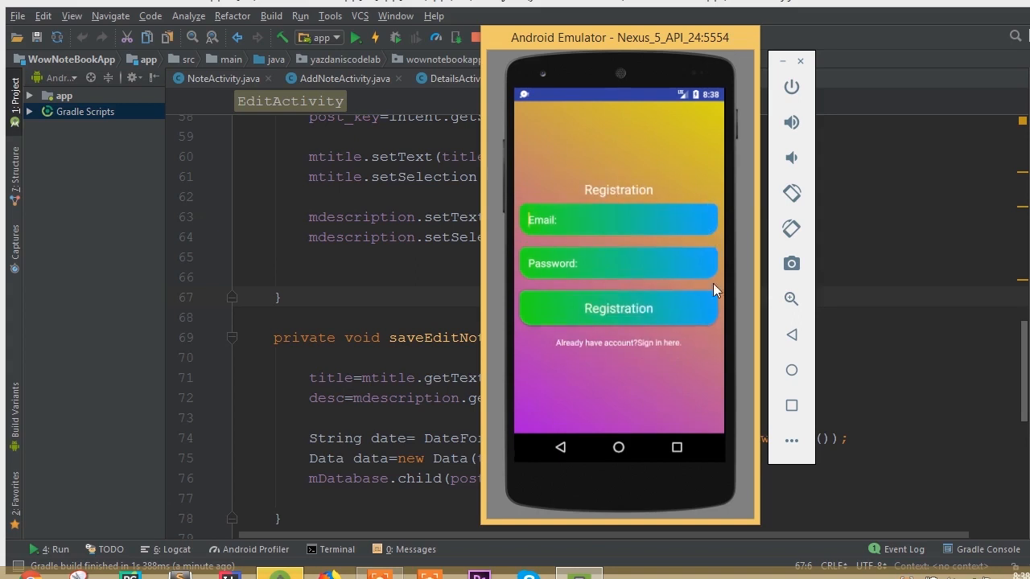
mouse_move(673, 344)
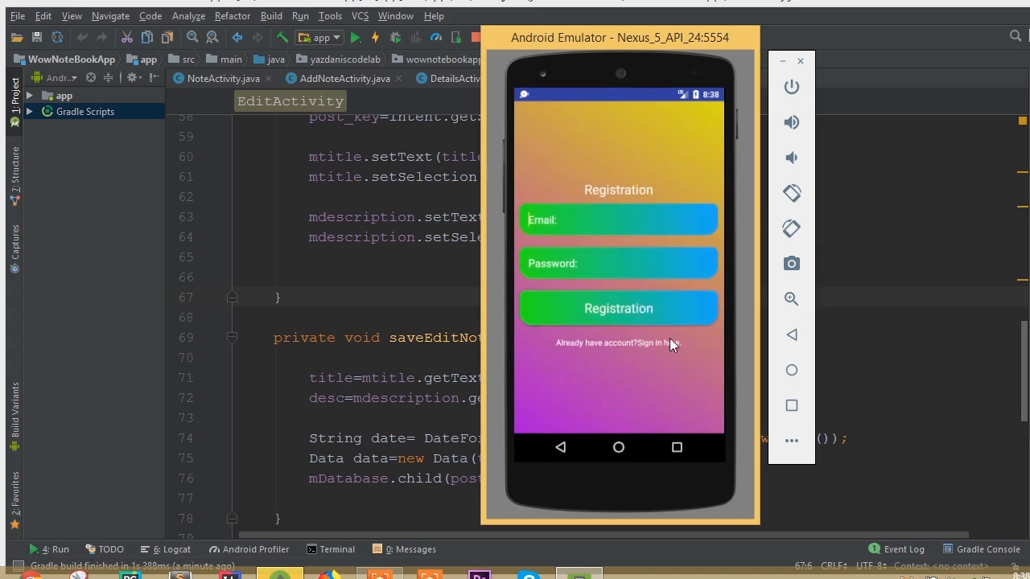
click(653, 343)
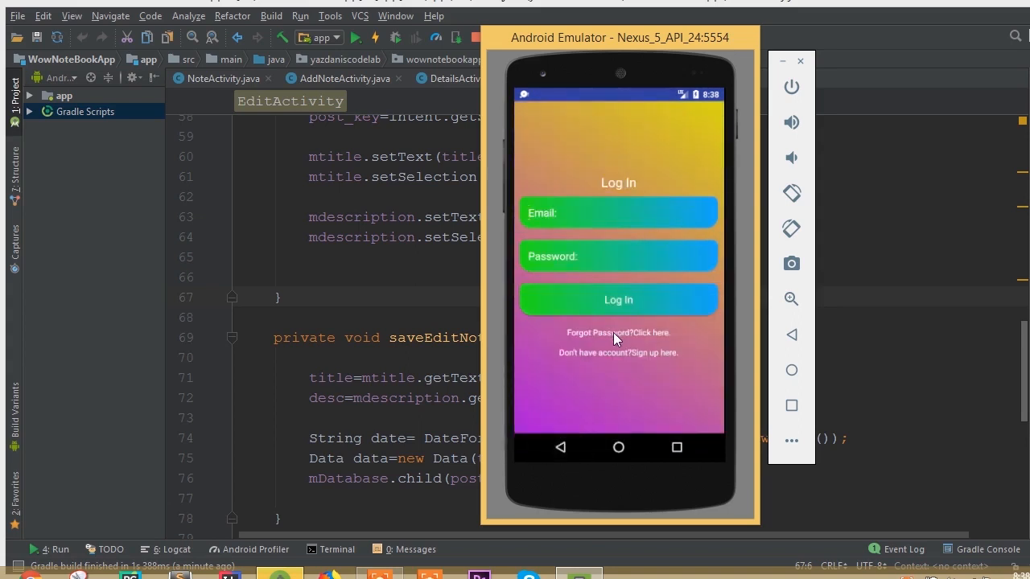
click(618, 331)
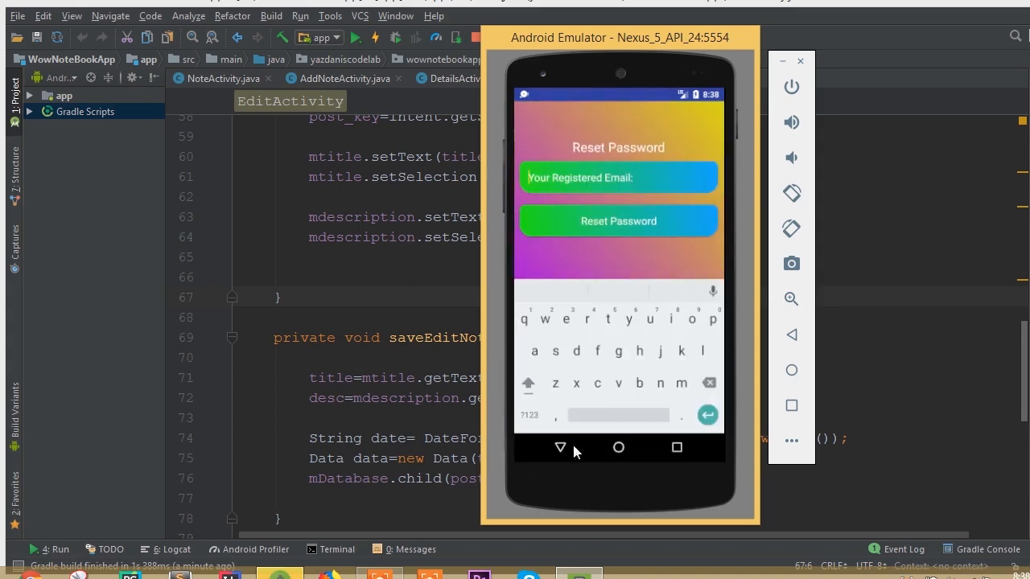
Return to Log In and enter the account email and password.
click(560, 448)
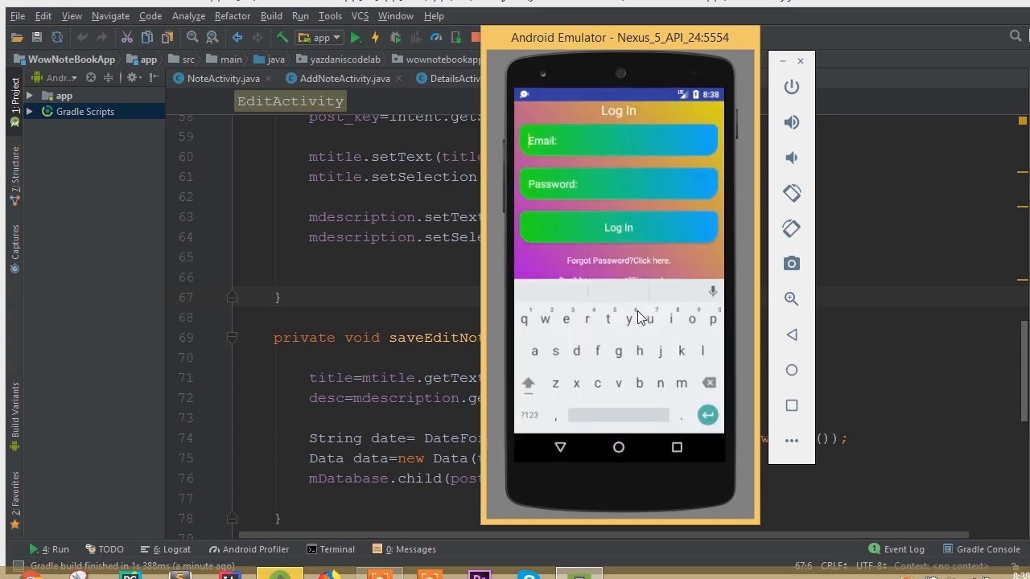
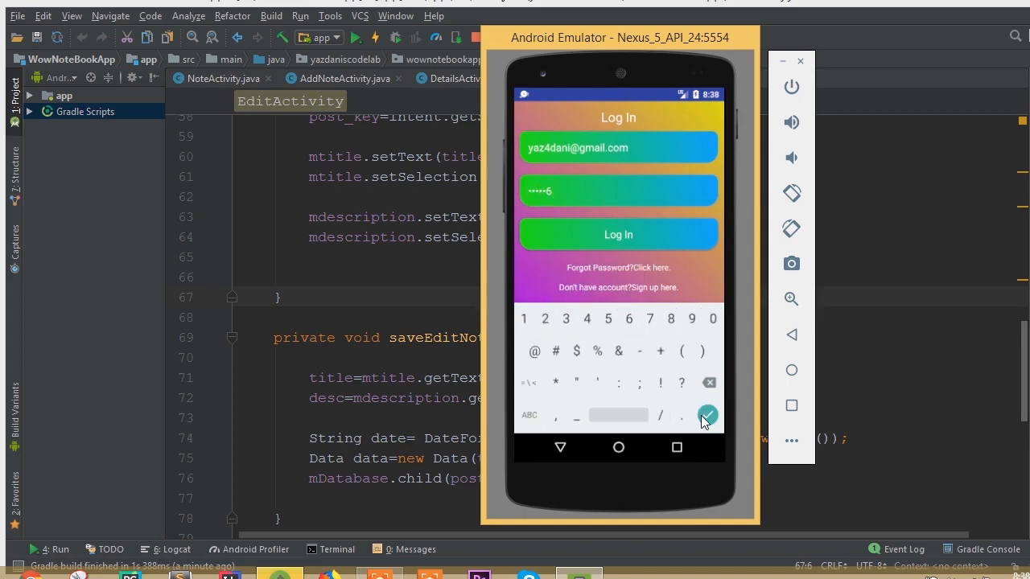
click(706, 415)
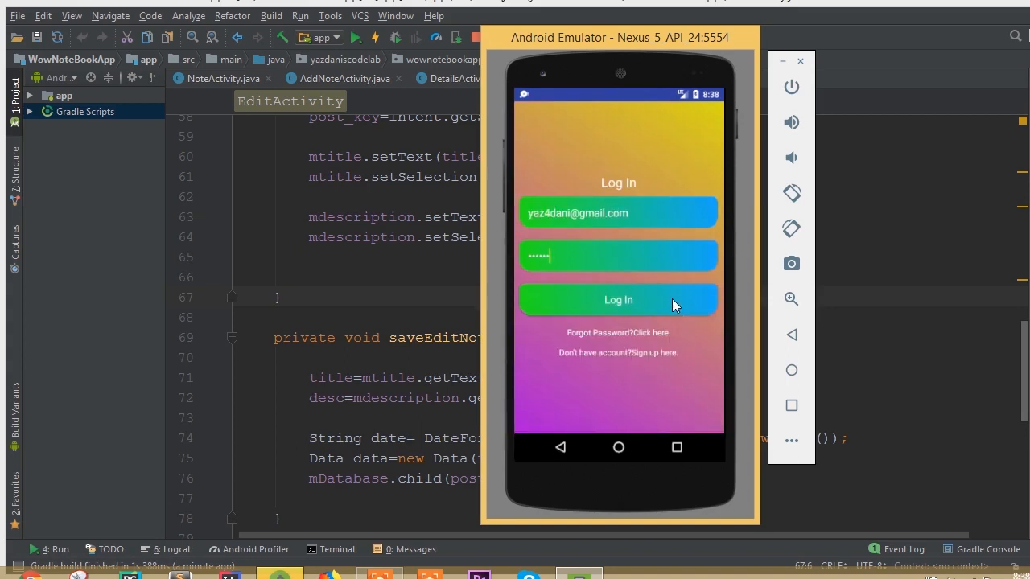
Log in and open the 'Android apps' note's Details screen from the list.
click(618, 300)
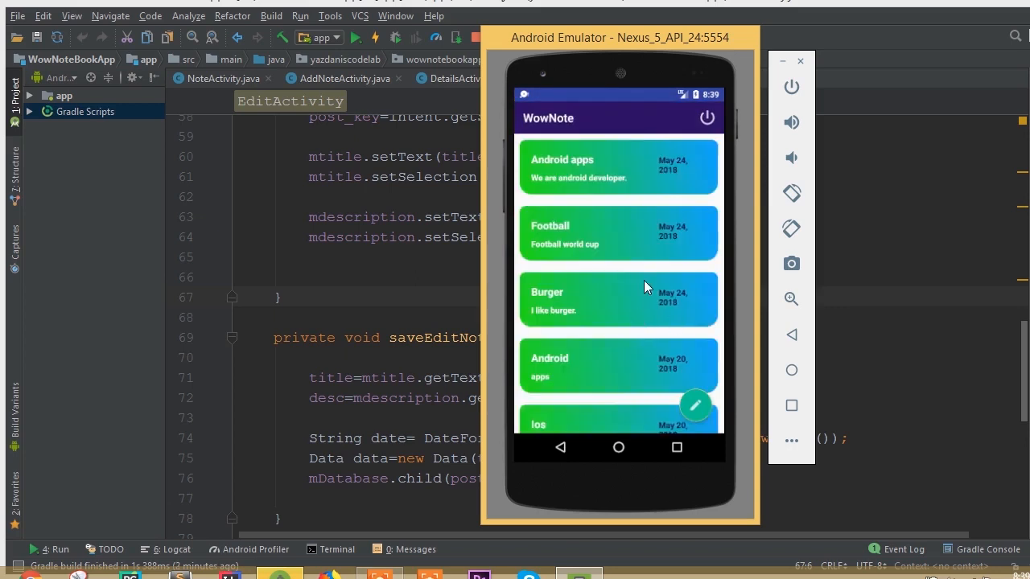
mouse_move(658, 277)
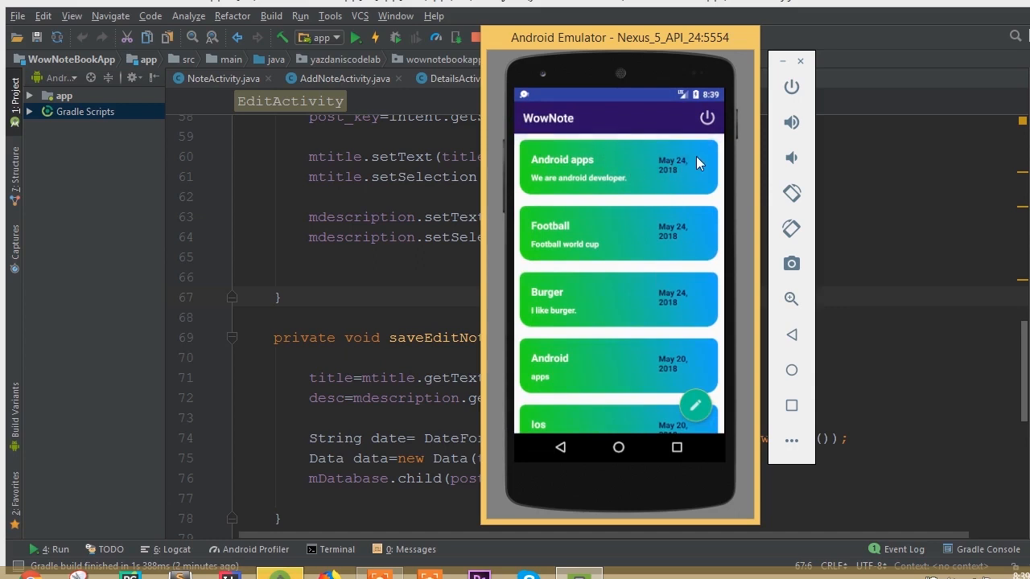
scroll(down, 3)
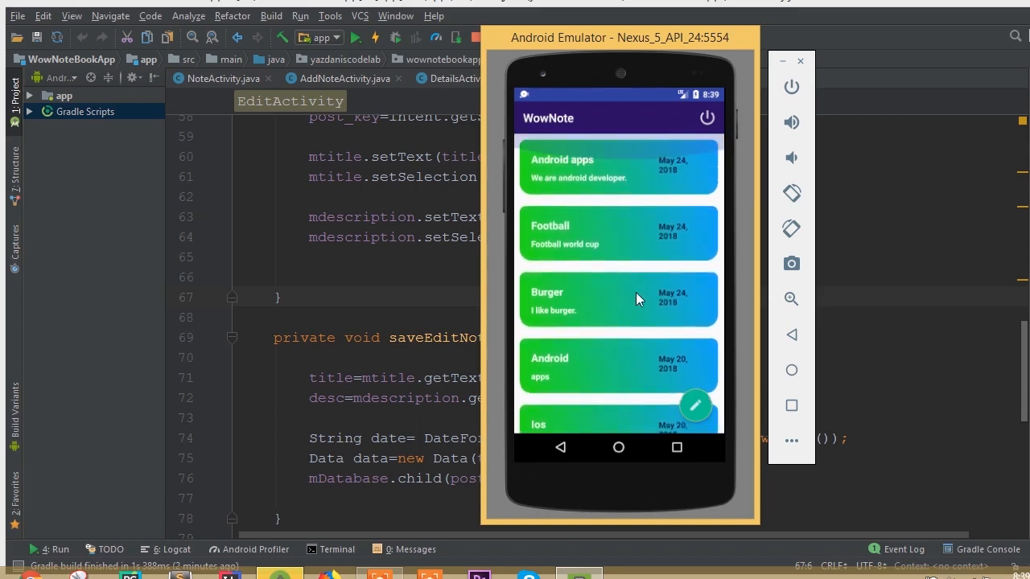
click(618, 300)
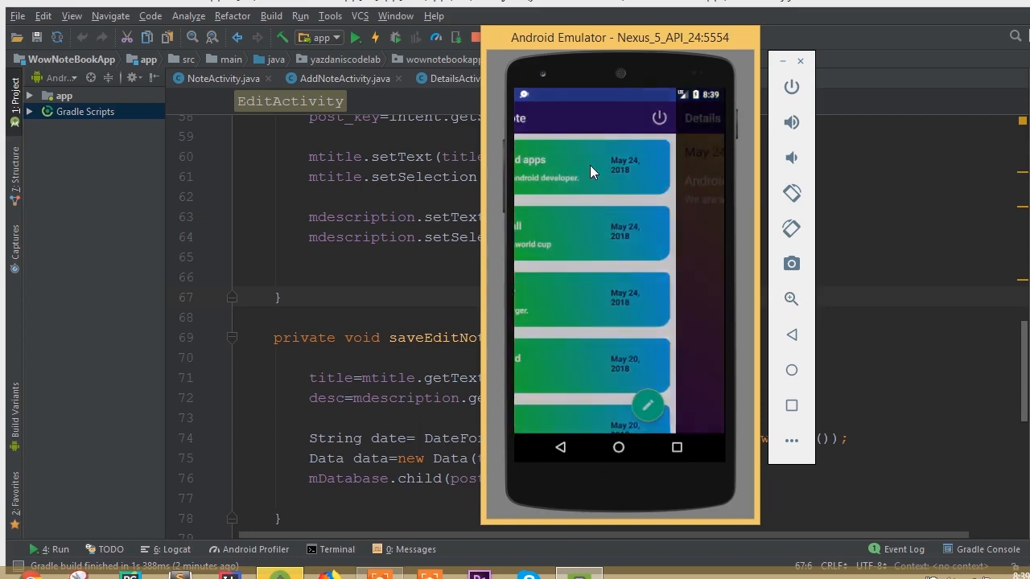
click(592, 169)
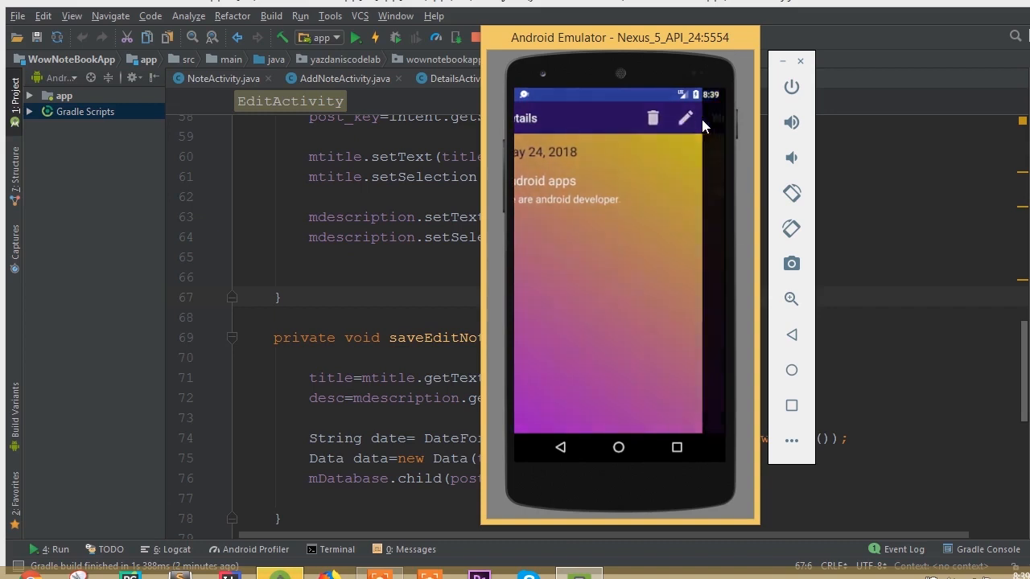
Edit the note title from 'Android apps' to 'ios apps'.
click(686, 119)
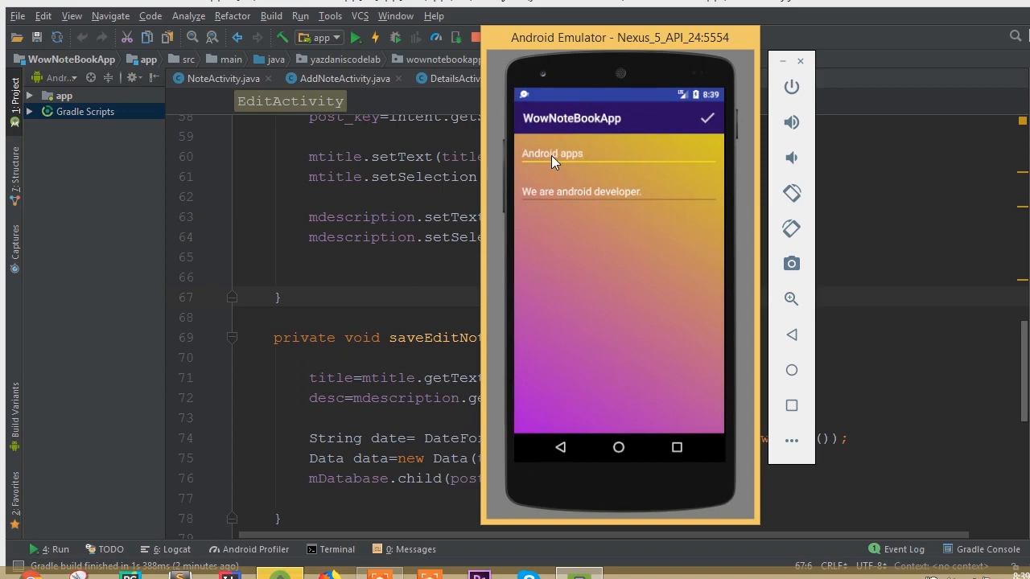
click(560, 167)
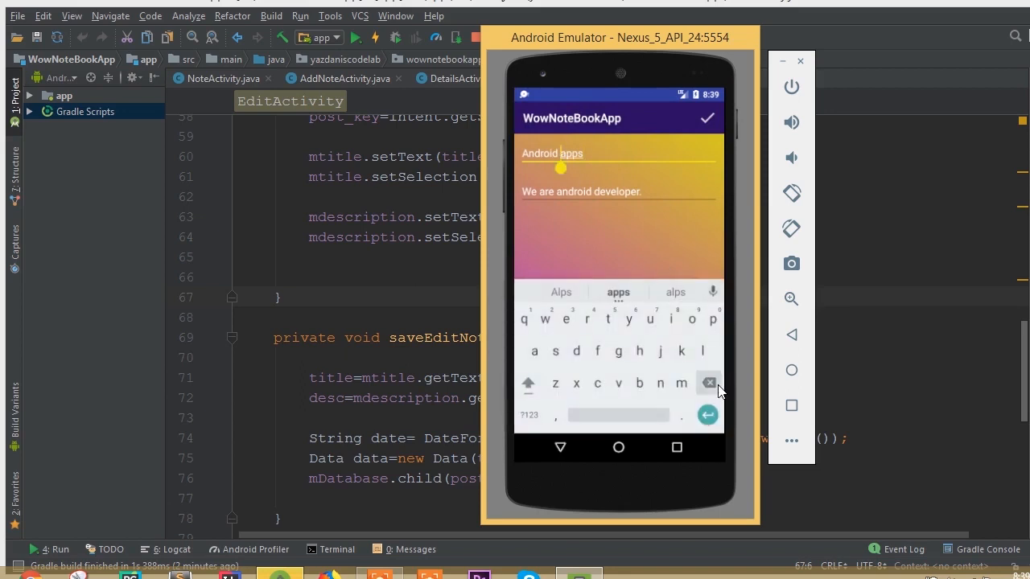
click(708, 383)
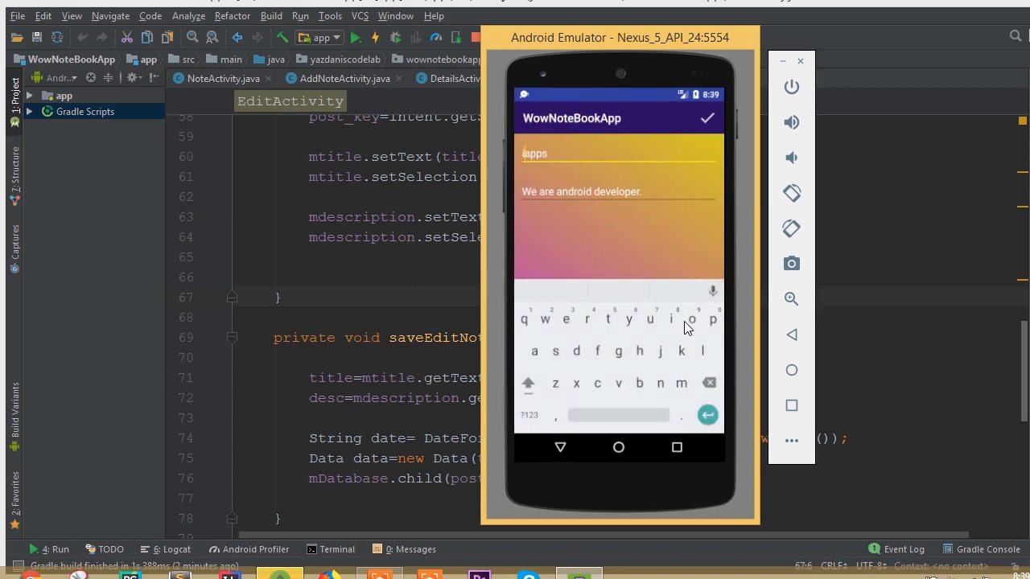
text(os)
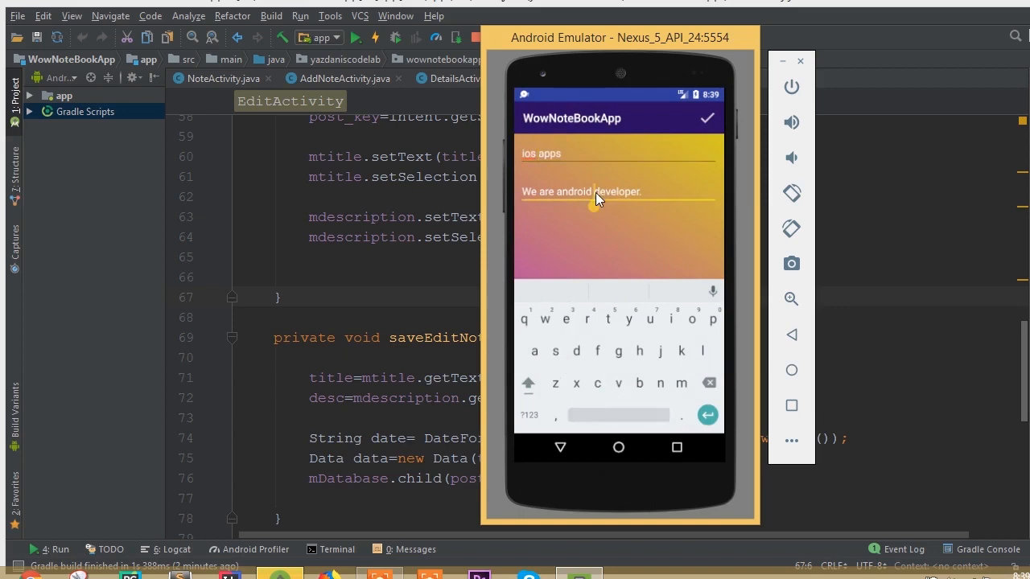
Change the description to 'We are ios developer.', save, and return to the list.
click(708, 383)
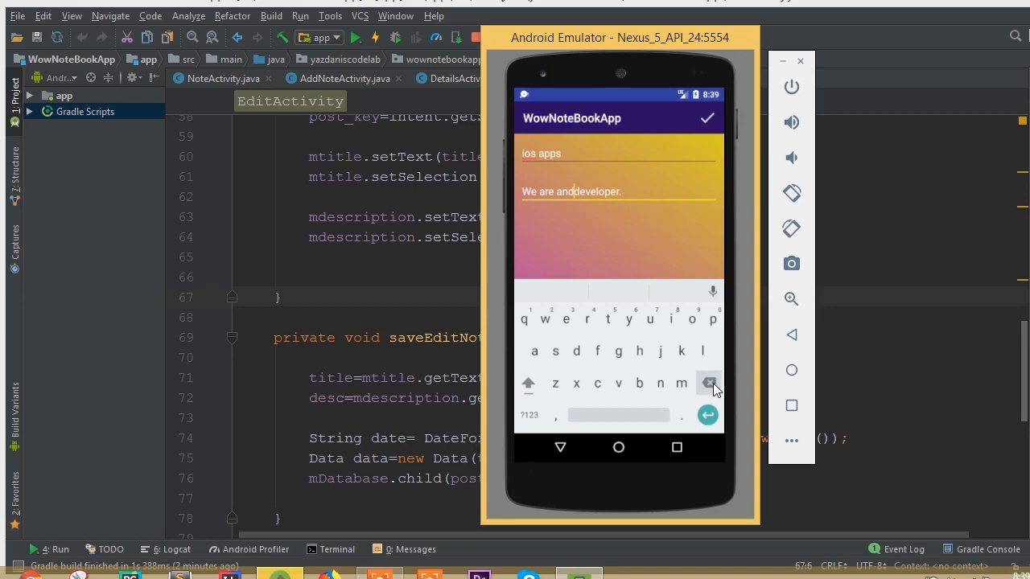
click(708, 383)
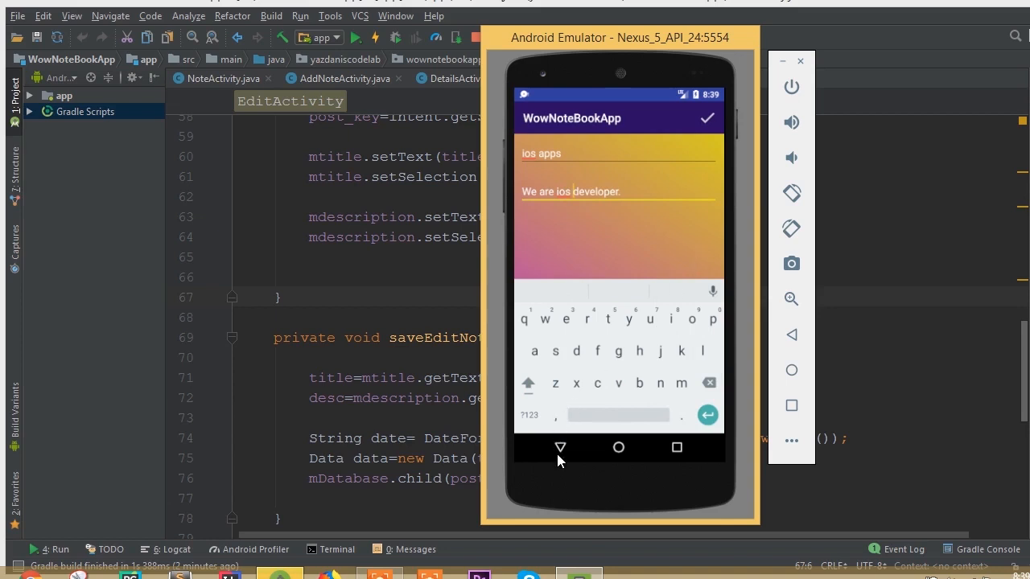
click(707, 119)
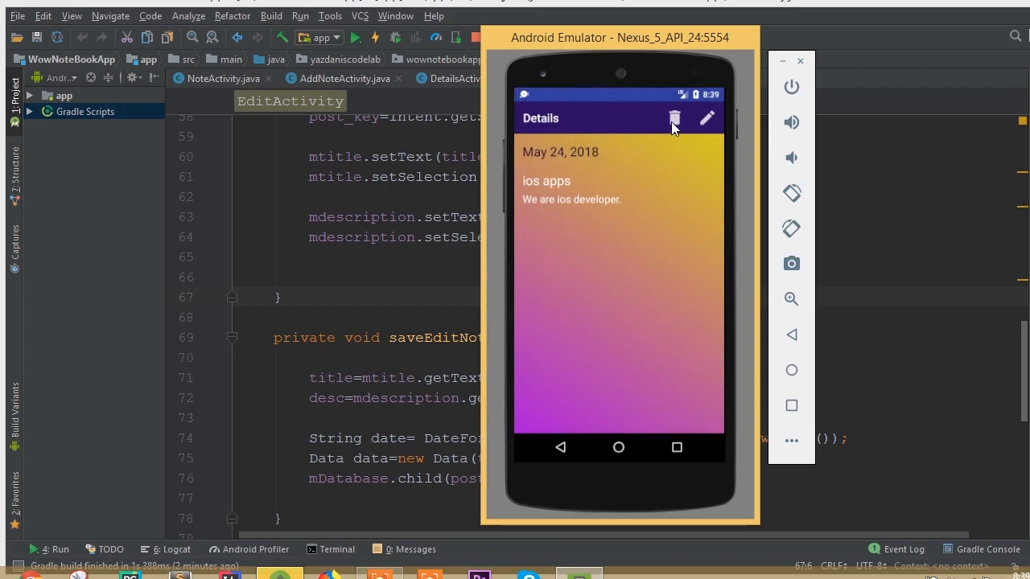
click(675, 117)
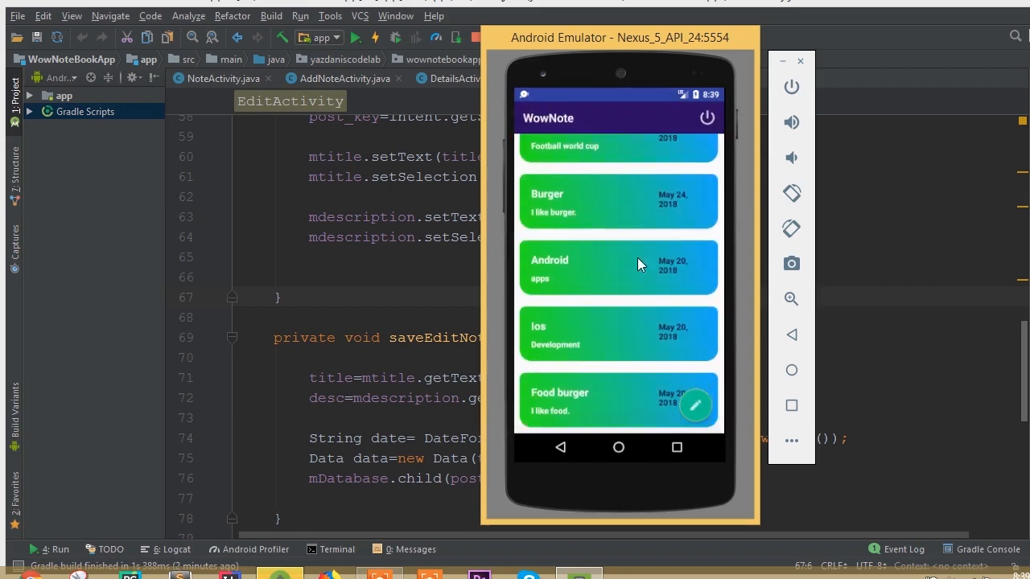
scroll(down, 3)
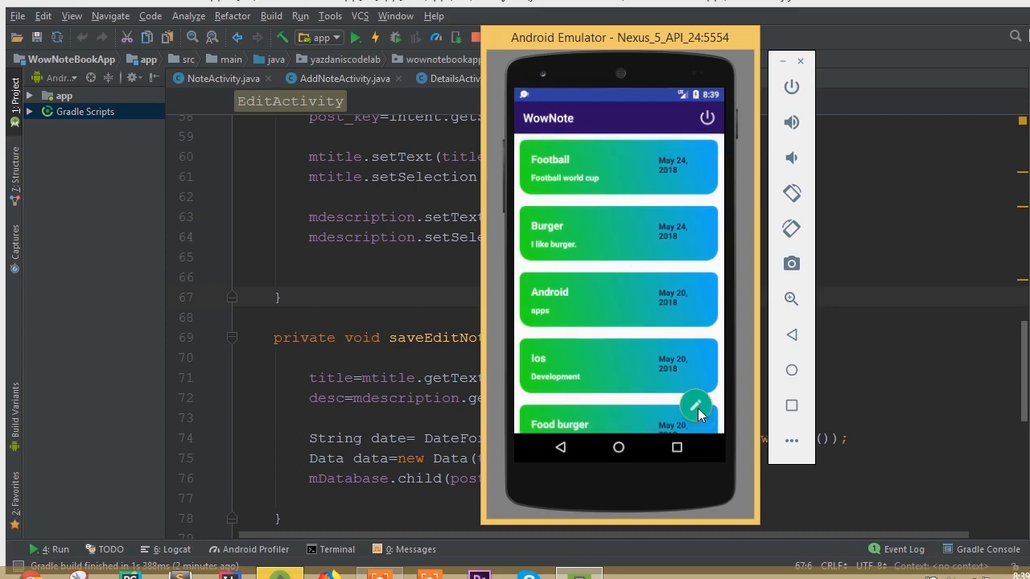
Create and save a note titled 'Android' with description 'I like android programming'.
click(695, 406)
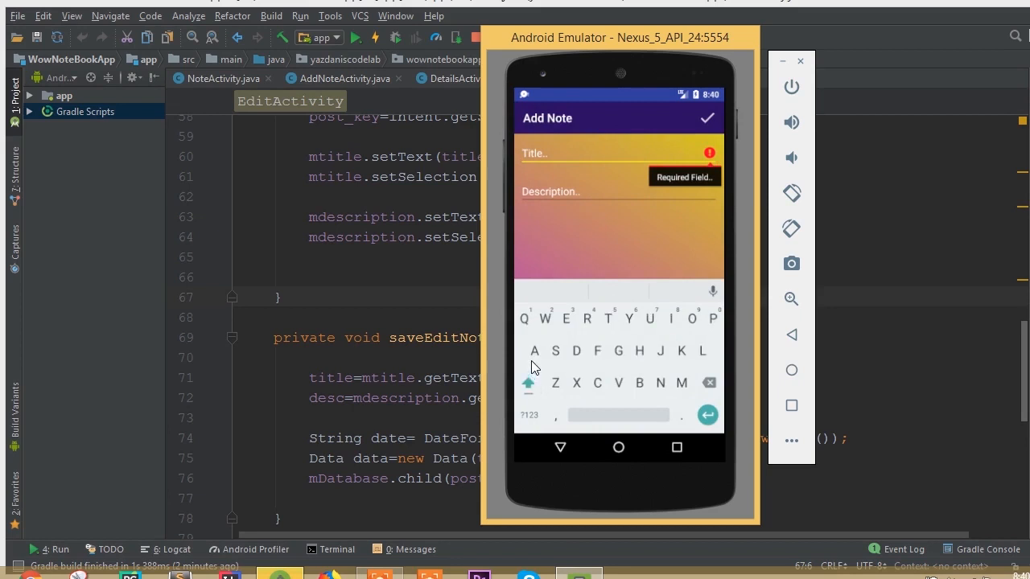
text(Android)
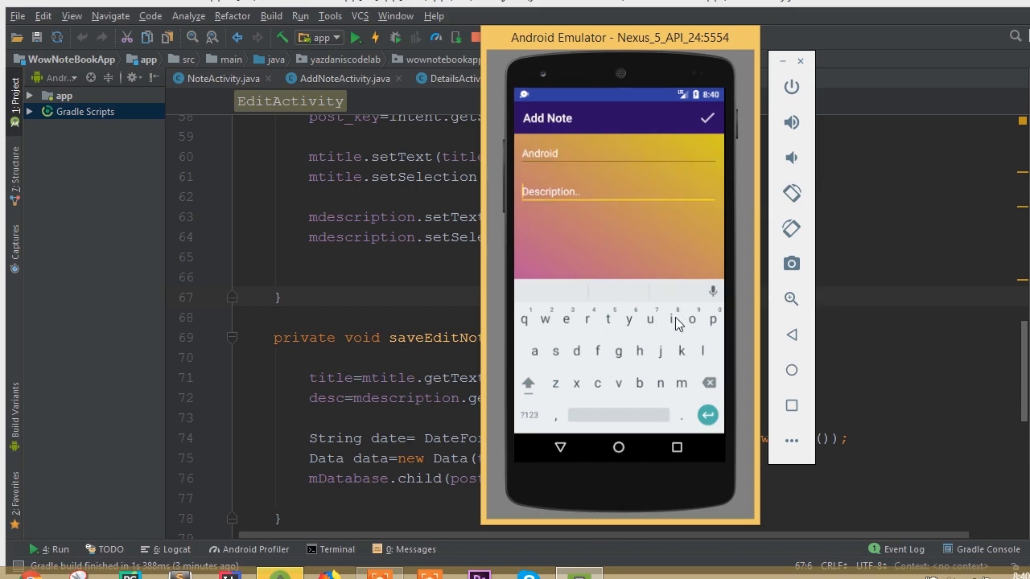
text(l)
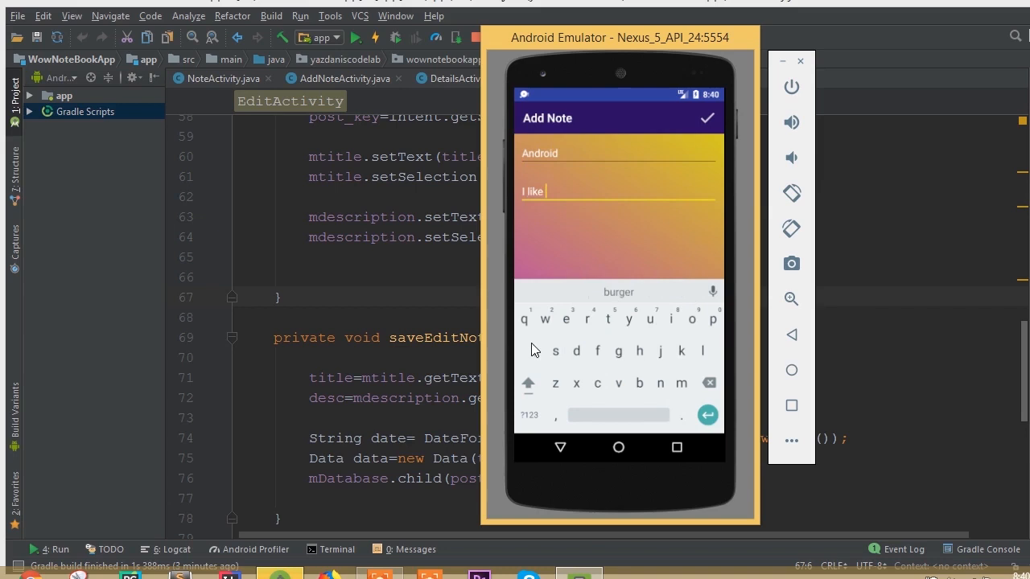
text(android)
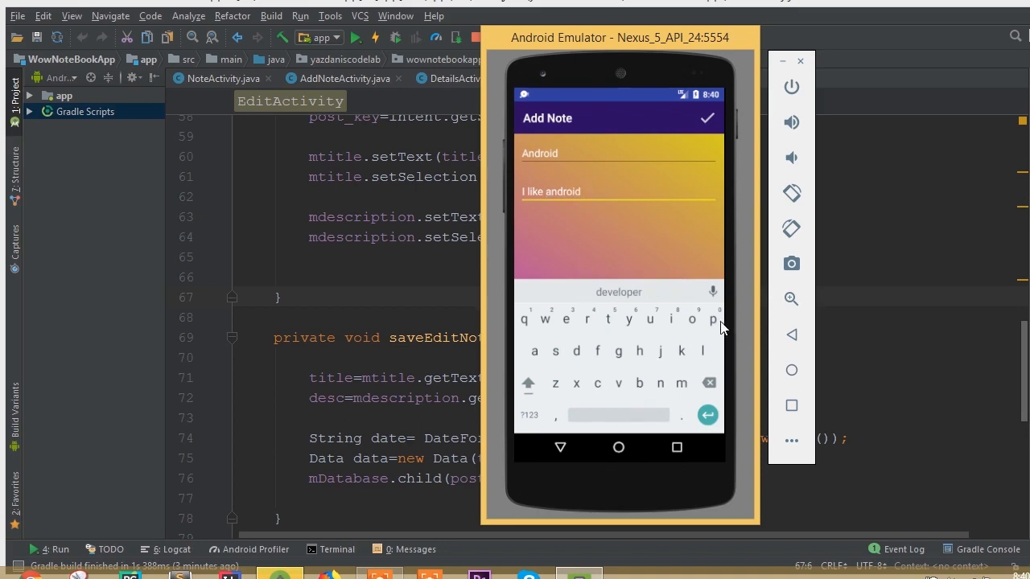
text(prog)
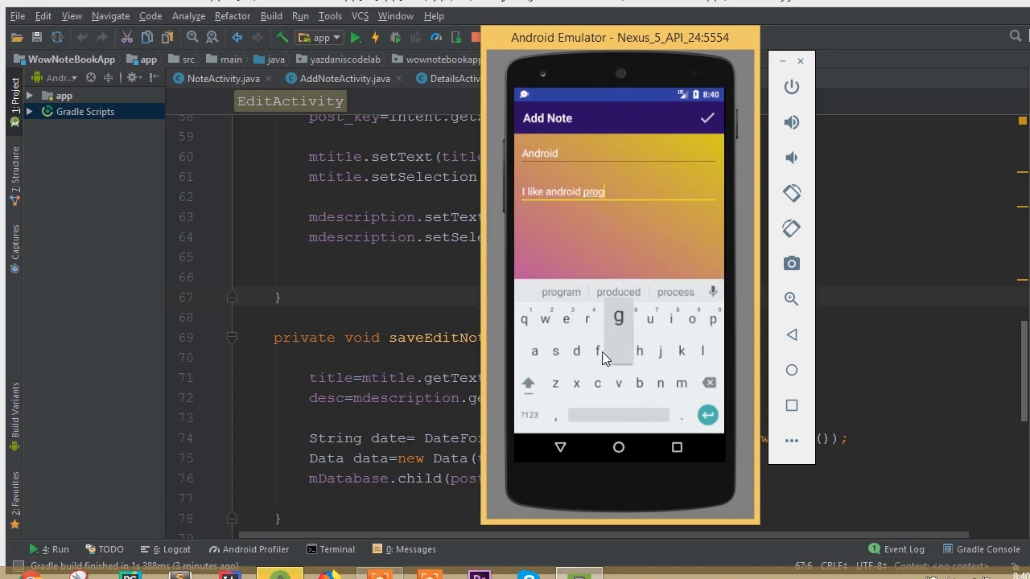
click(681, 351)
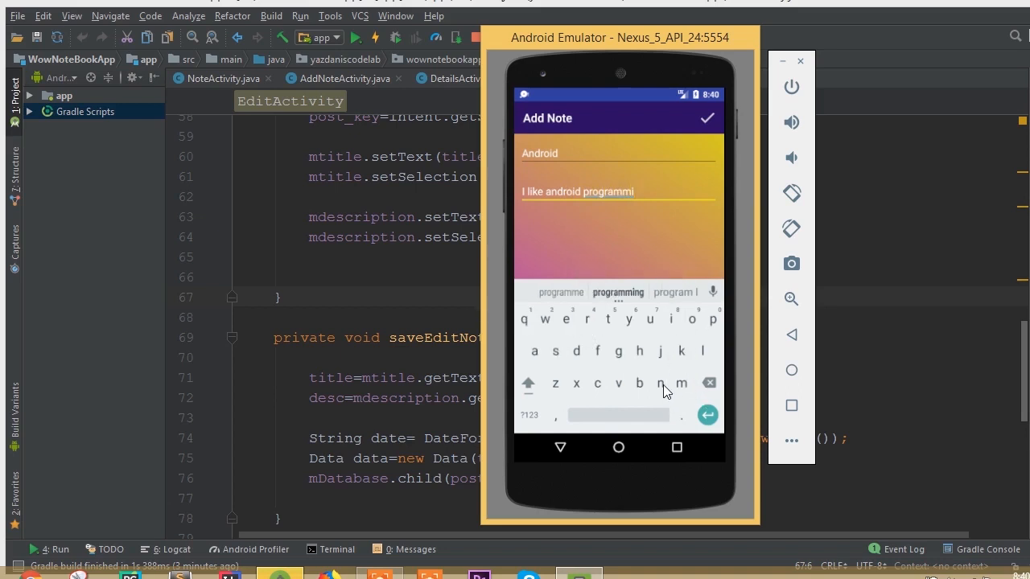
click(618, 293)
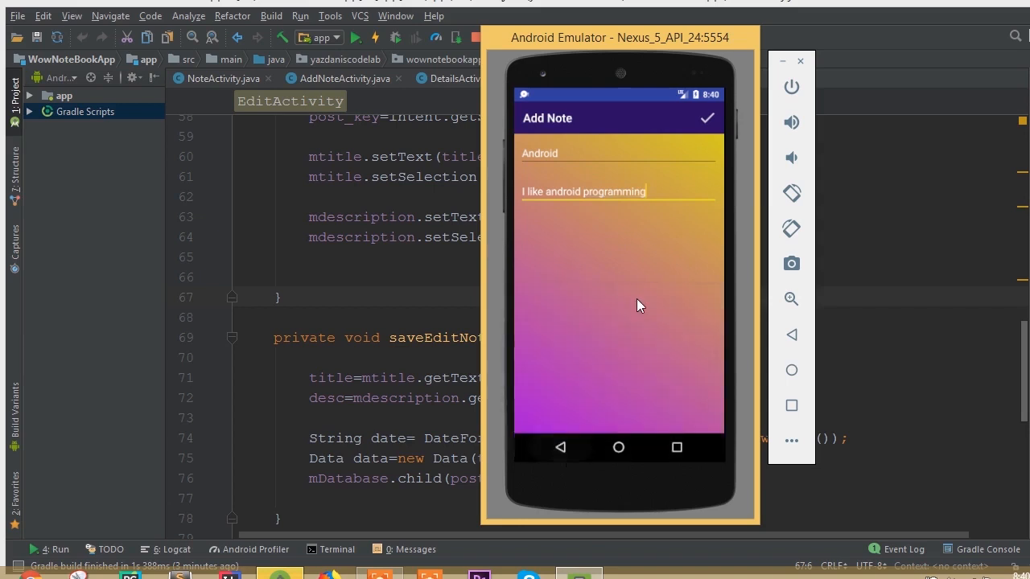
click(705, 119)
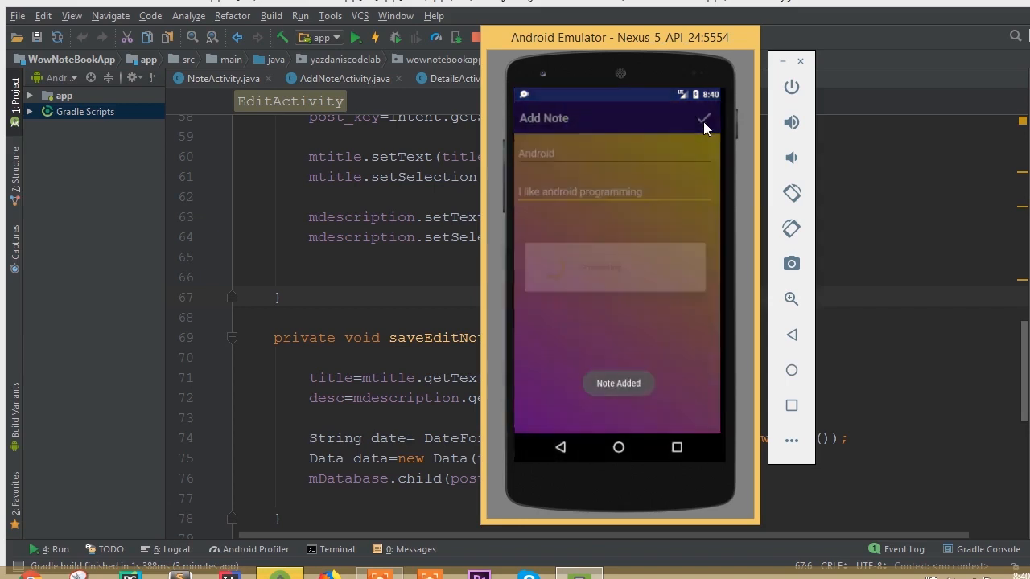
Check the new 'Android' note at the top of the list, then log out to the Log In screen.
click(704, 119)
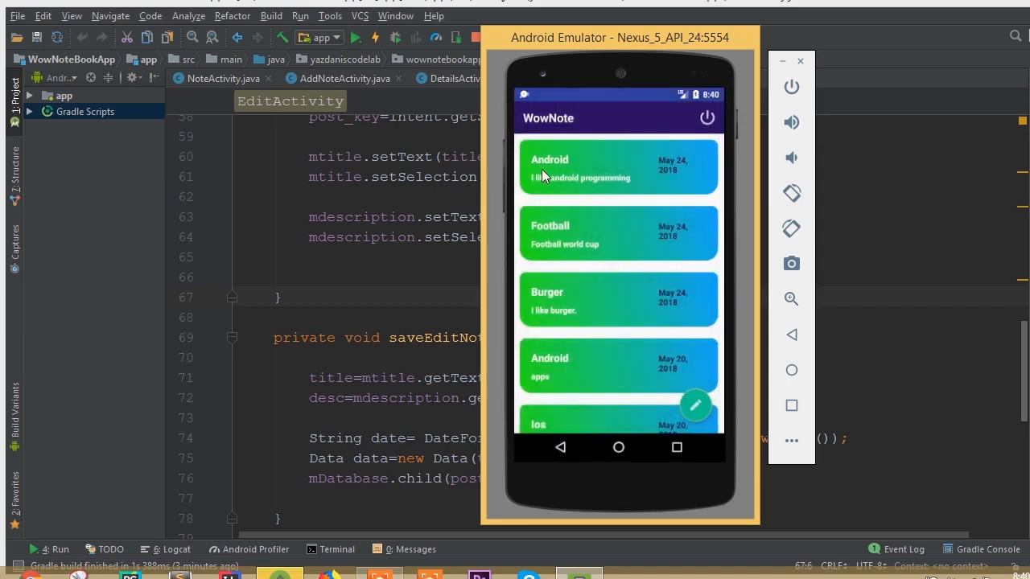
mouse_move(682, 237)
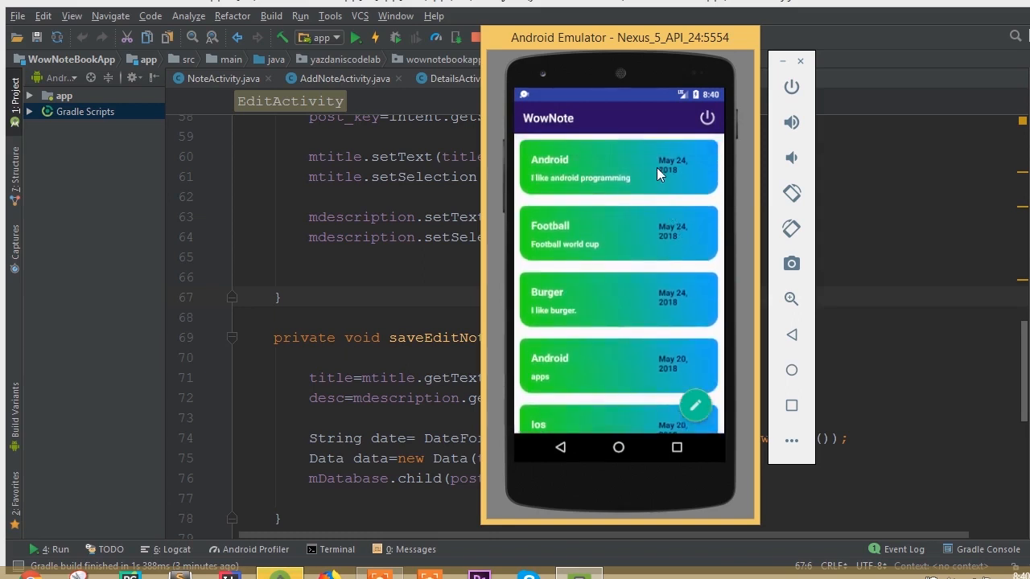
click(618, 166)
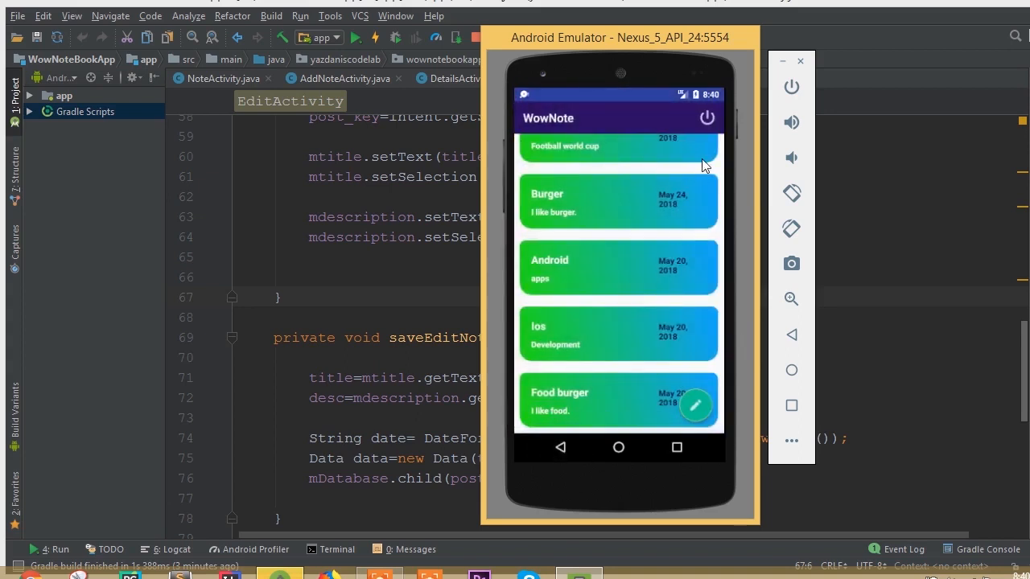
click(706, 118)
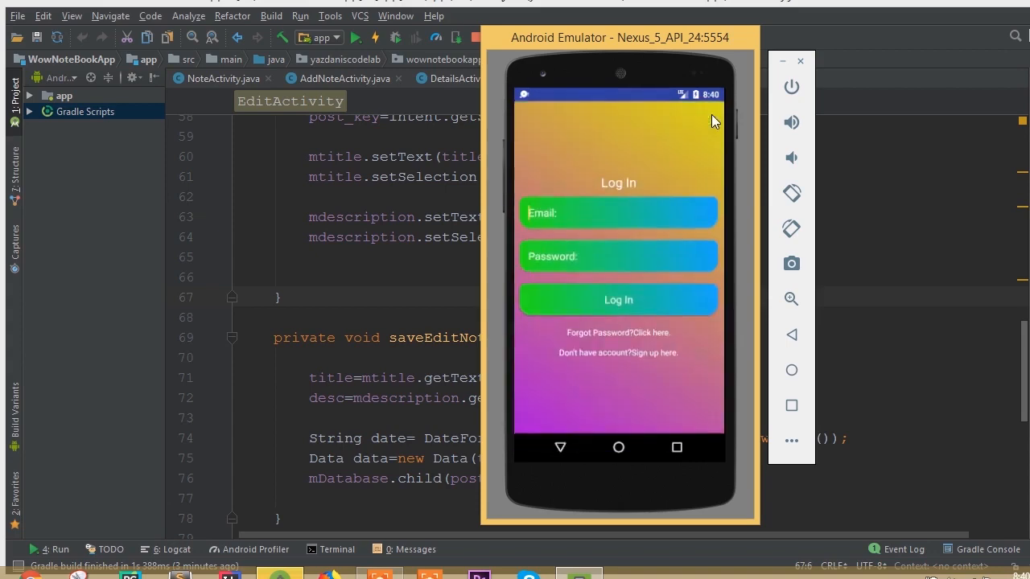